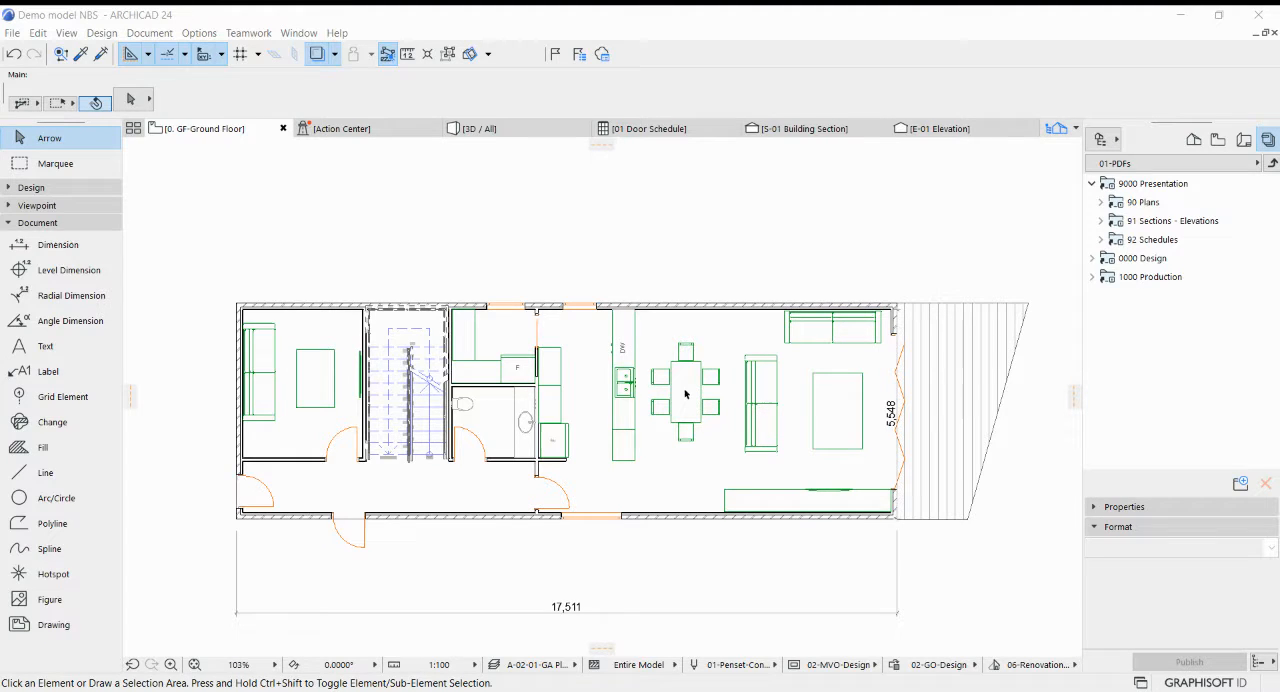
pyautogui.moveTo(672, 296)
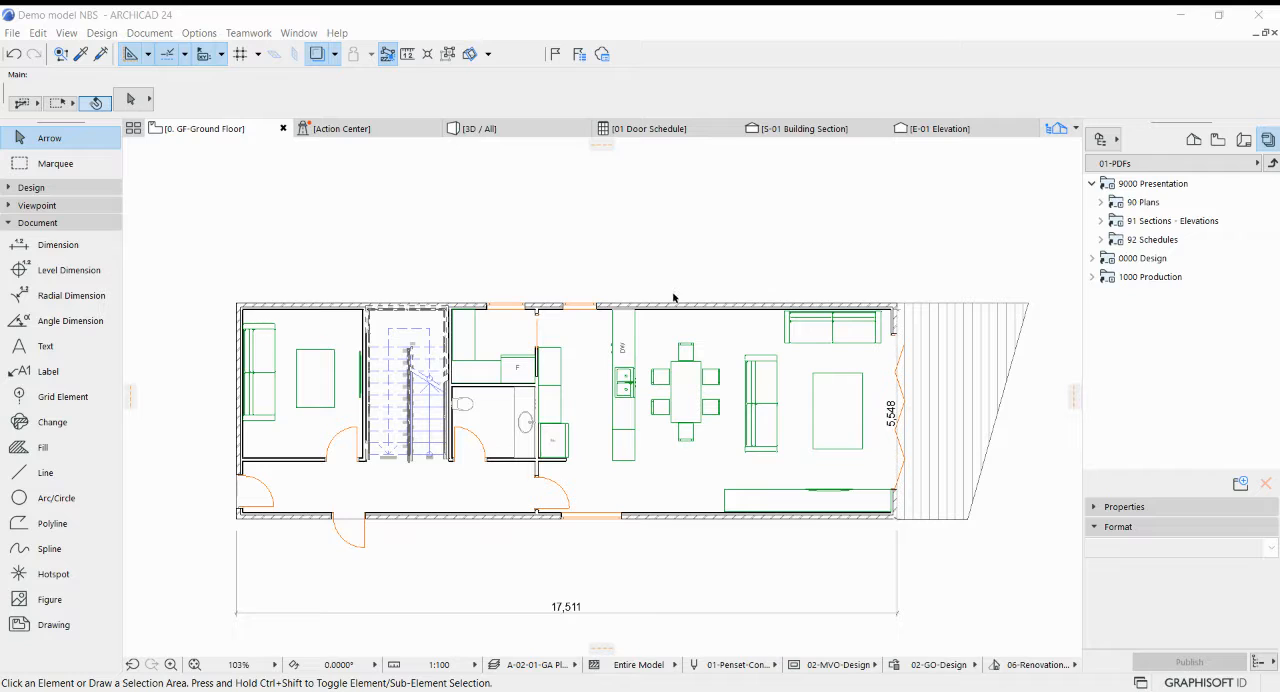
pyautogui.moveTo(630, 284)
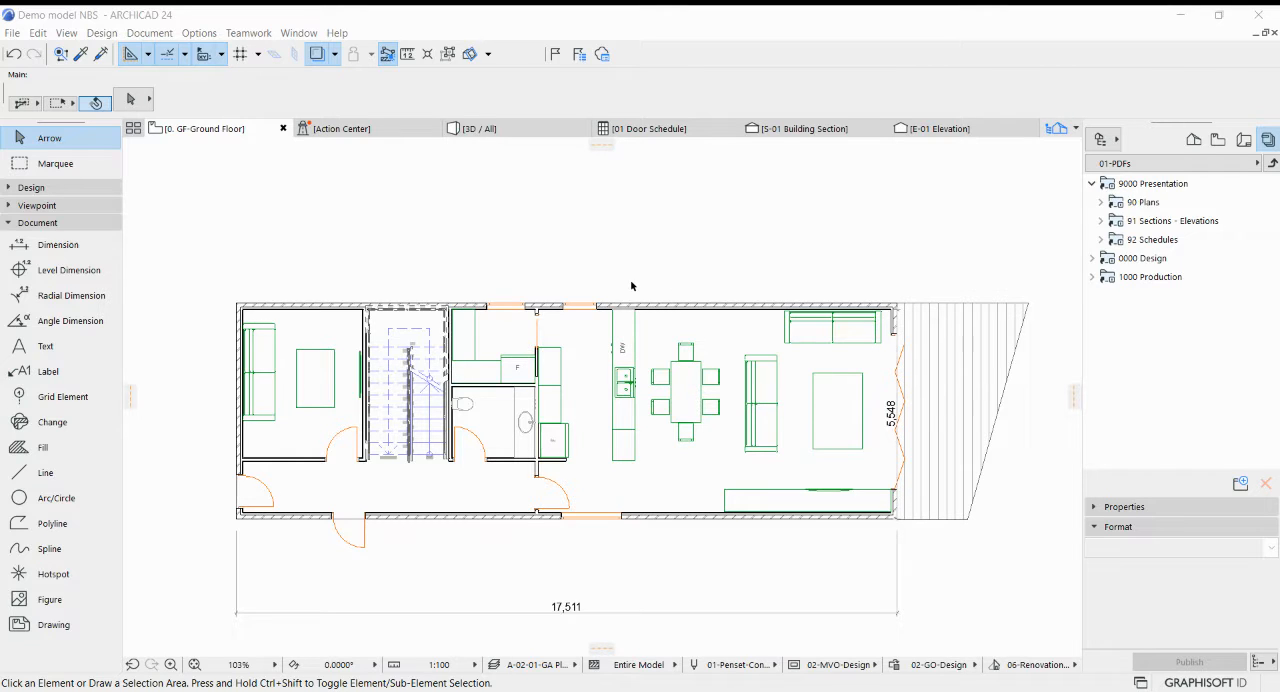
pyautogui.moveTo(682, 278)
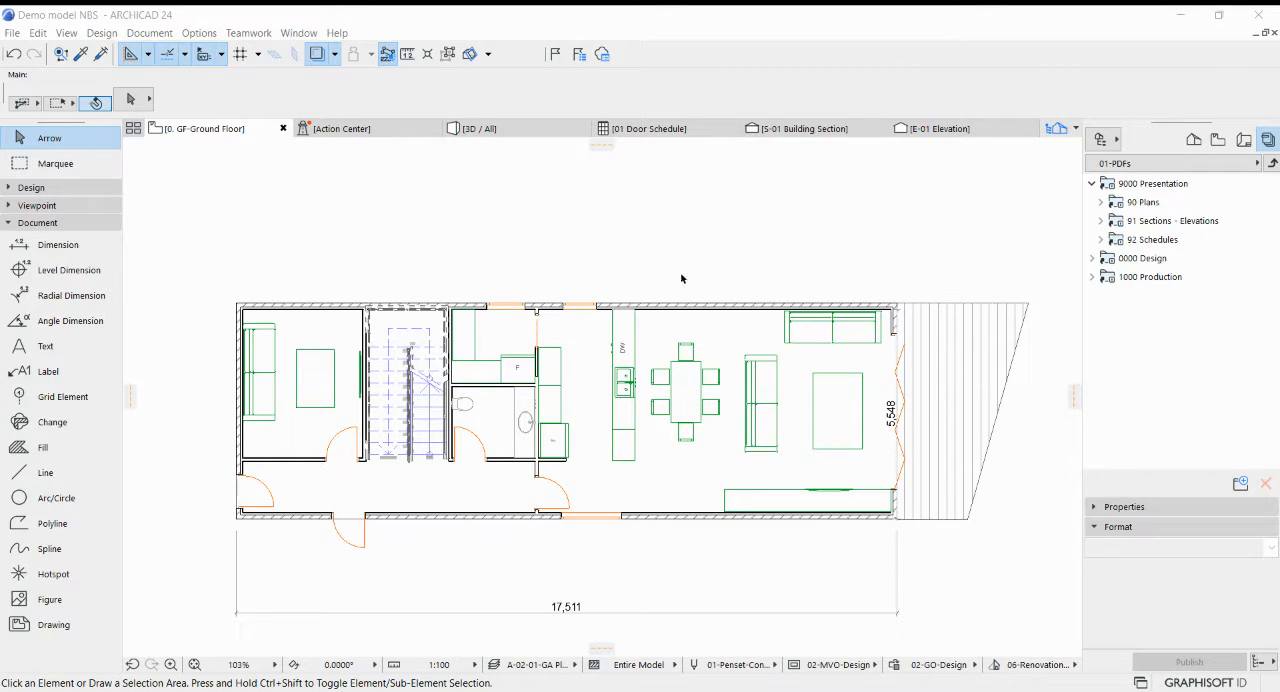
pyautogui.moveTo(640, 260)
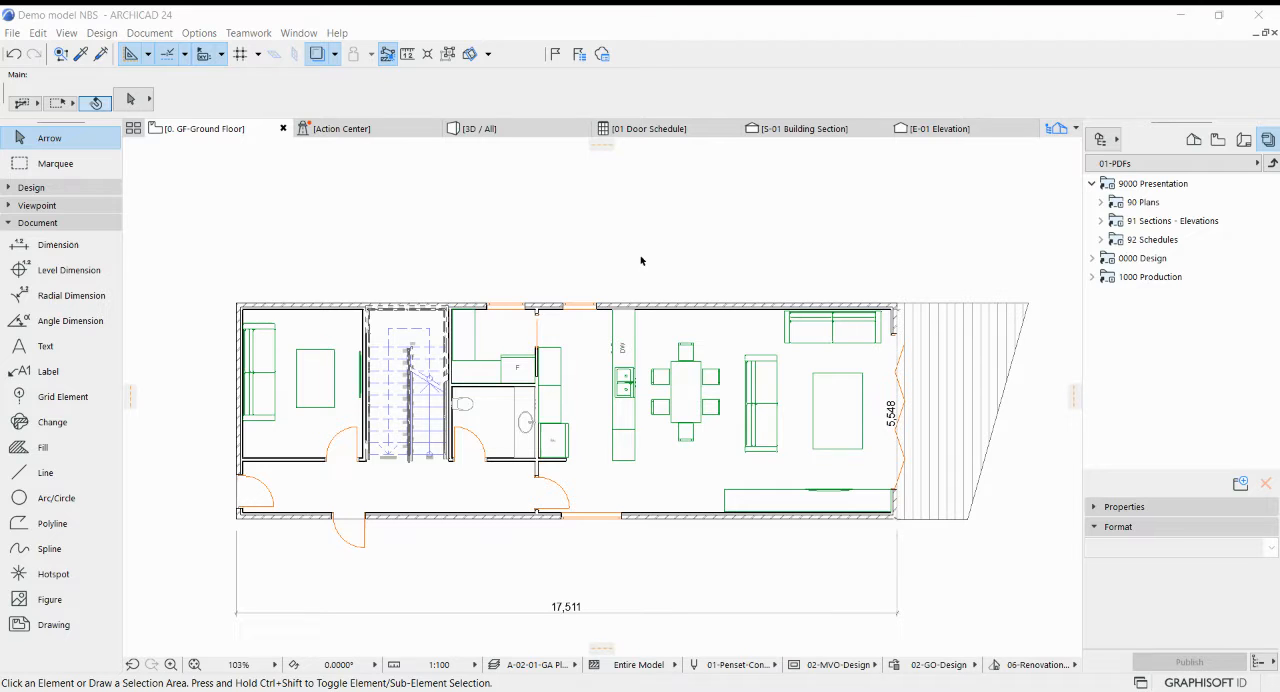
pyautogui.moveTo(764, 266)
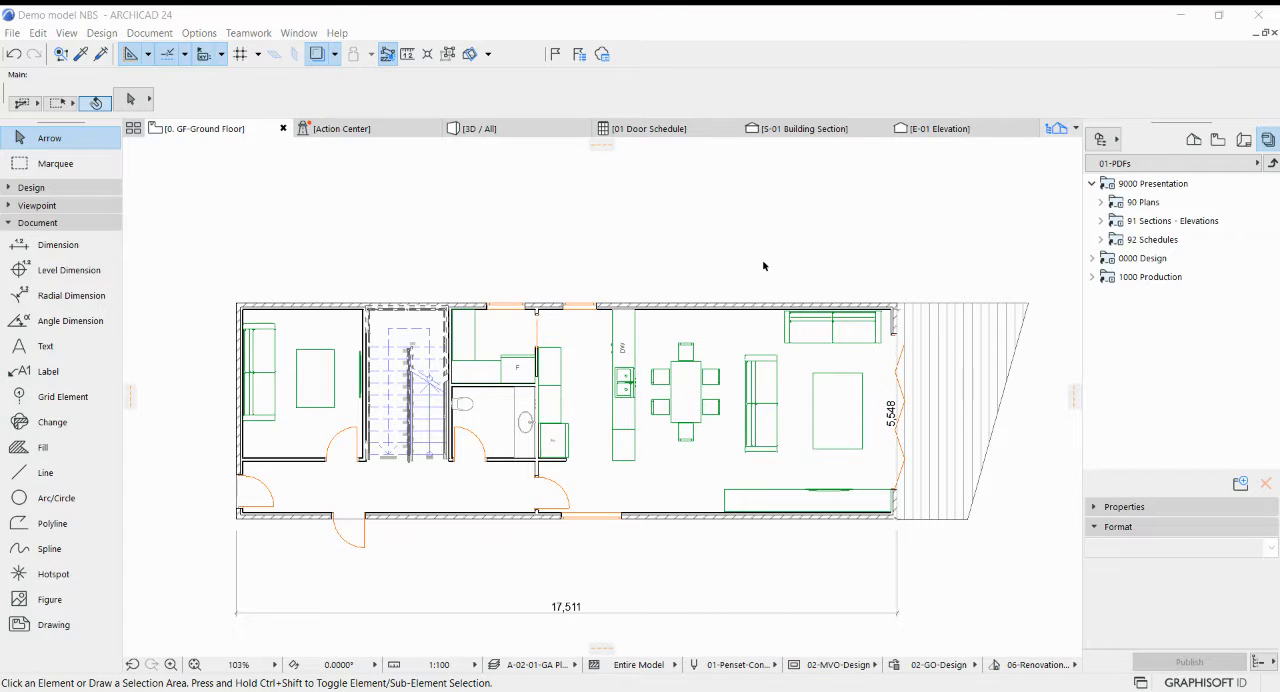
pyautogui.moveTo(368, 204)
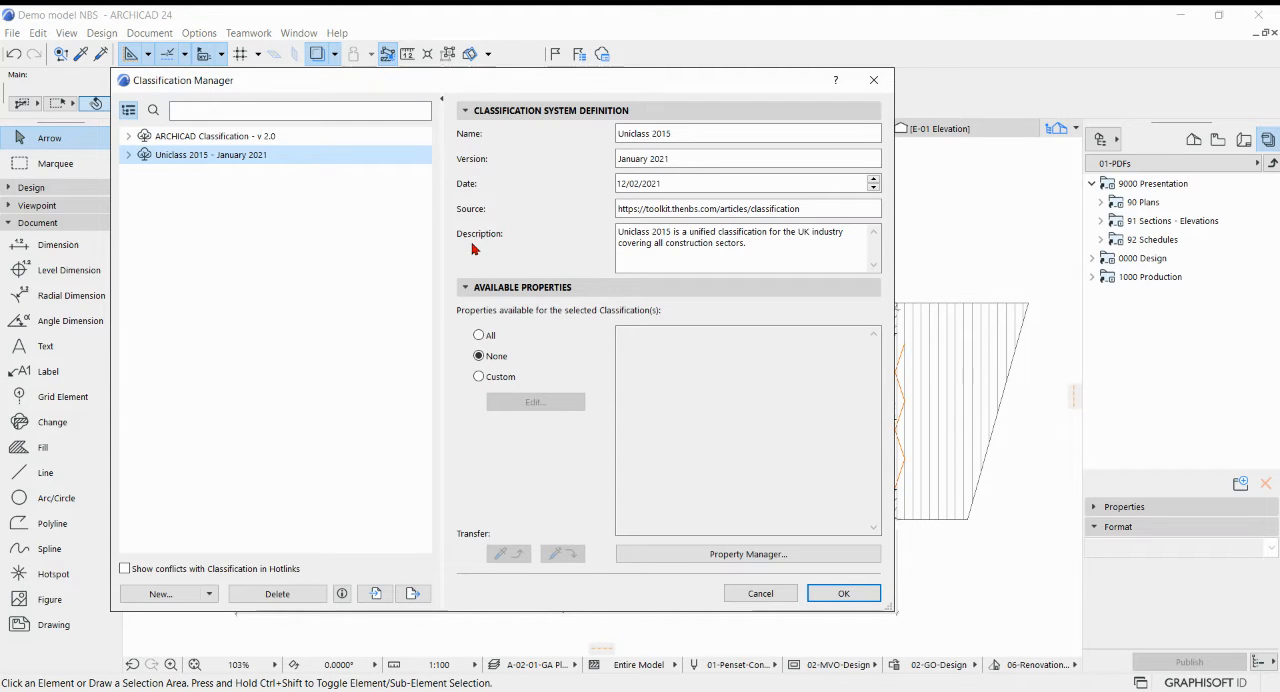
pyautogui.moveTo(390, 268)
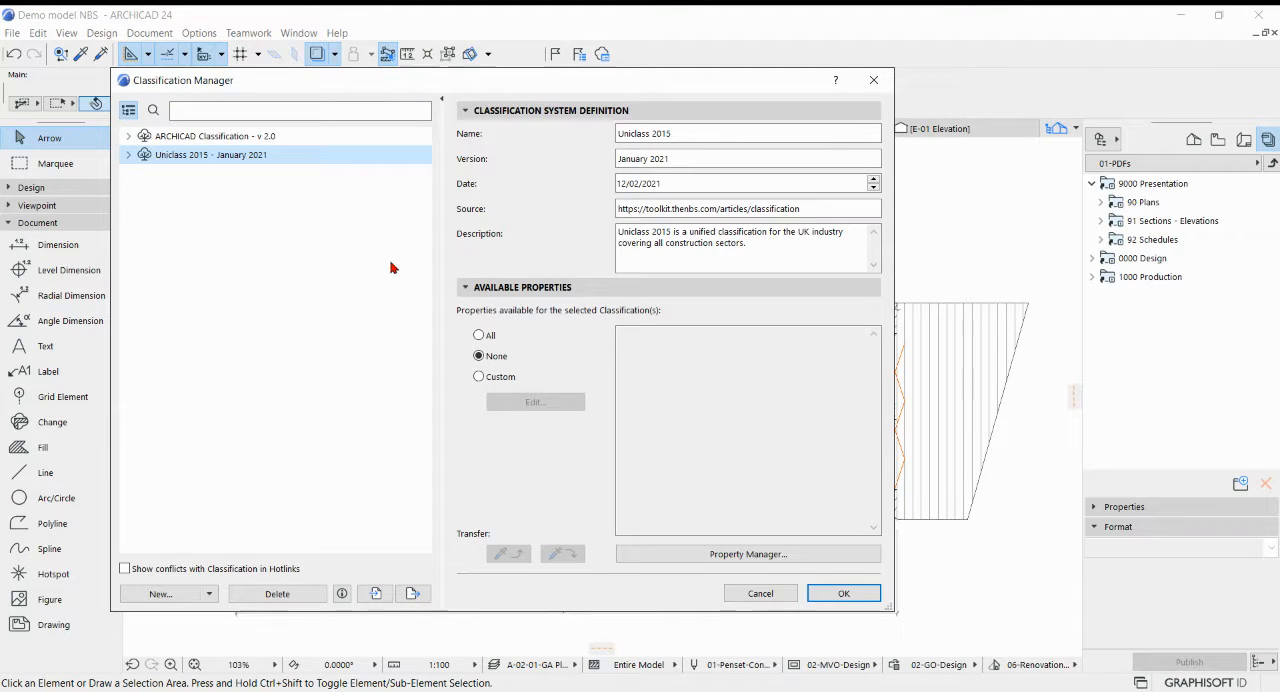
pyautogui.moveTo(220, 212)
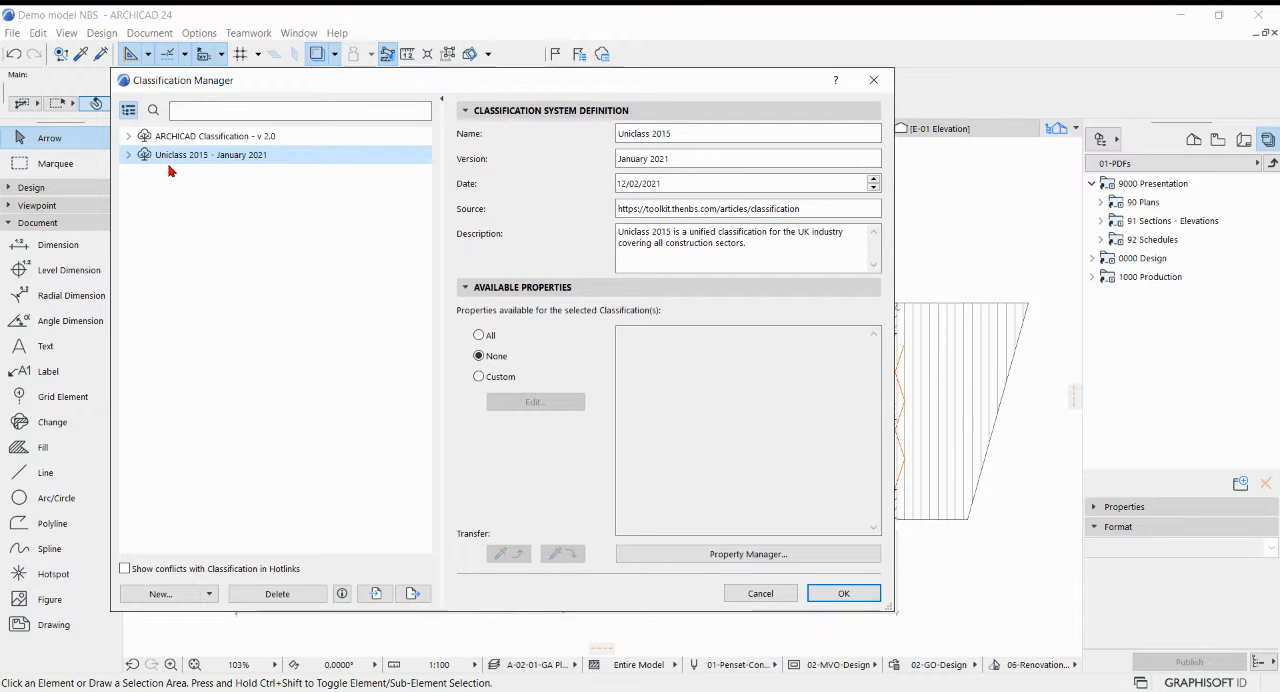
pyautogui.moveTo(276, 166)
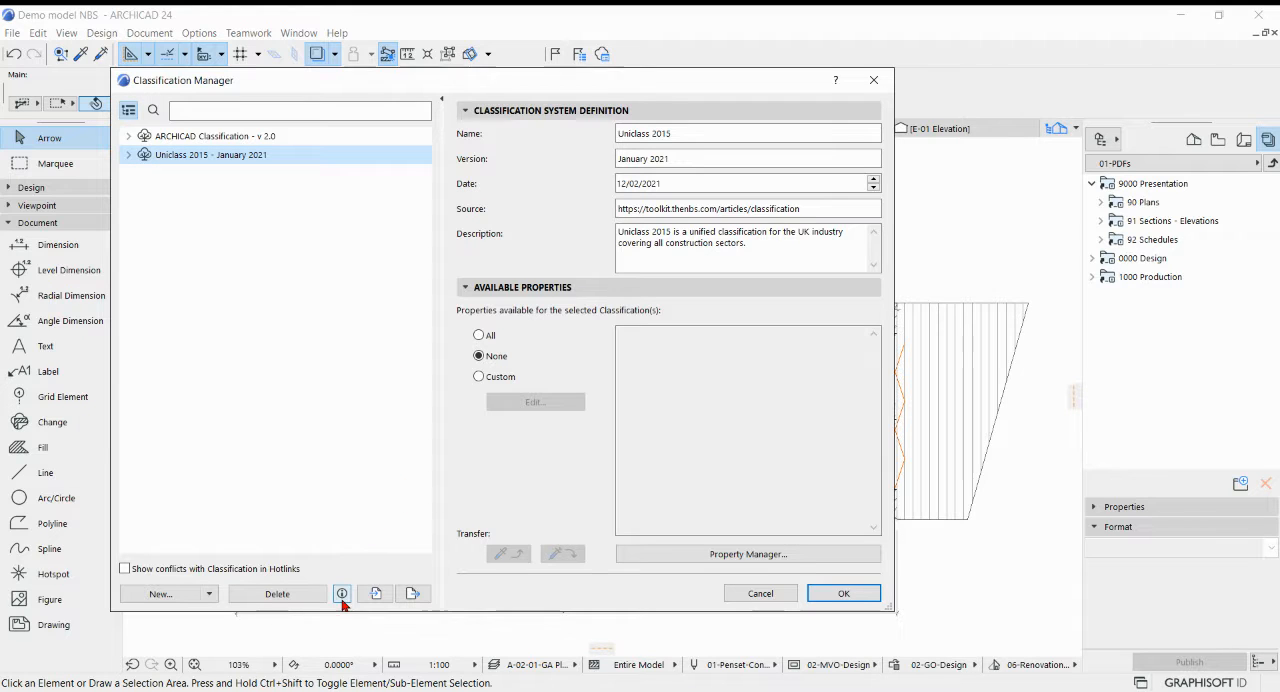
pyautogui.moveTo(342, 592)
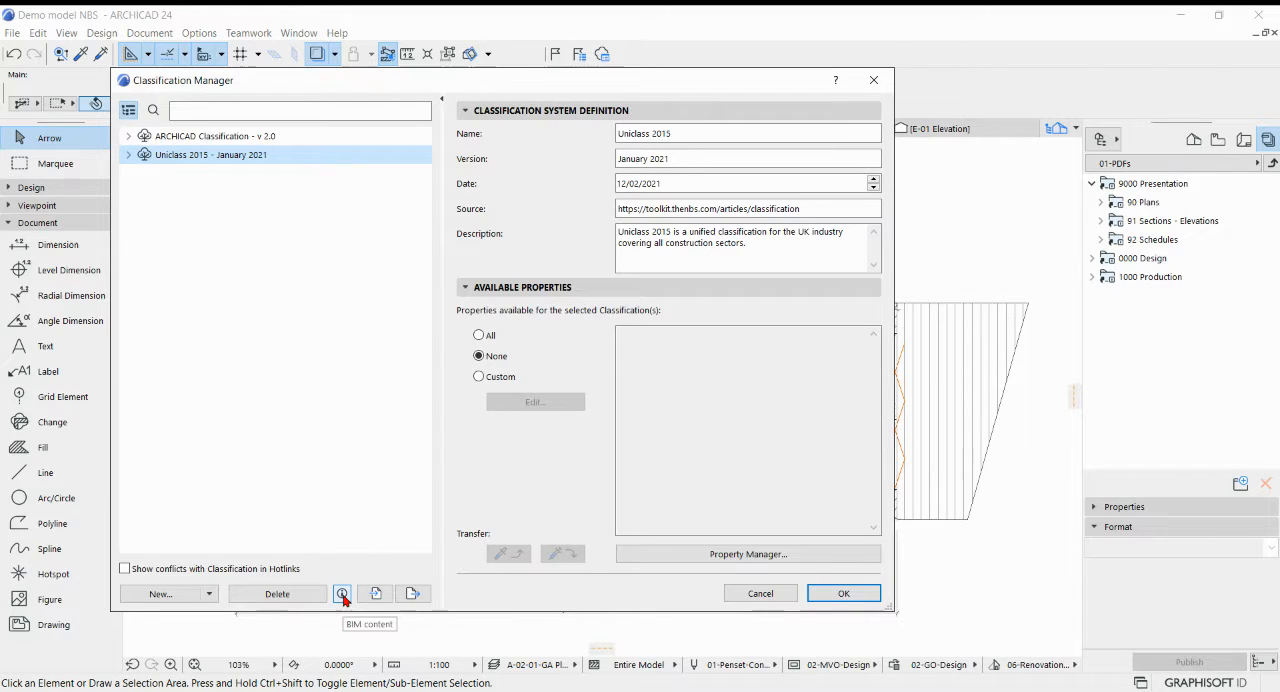
pyautogui.moveTo(376, 592)
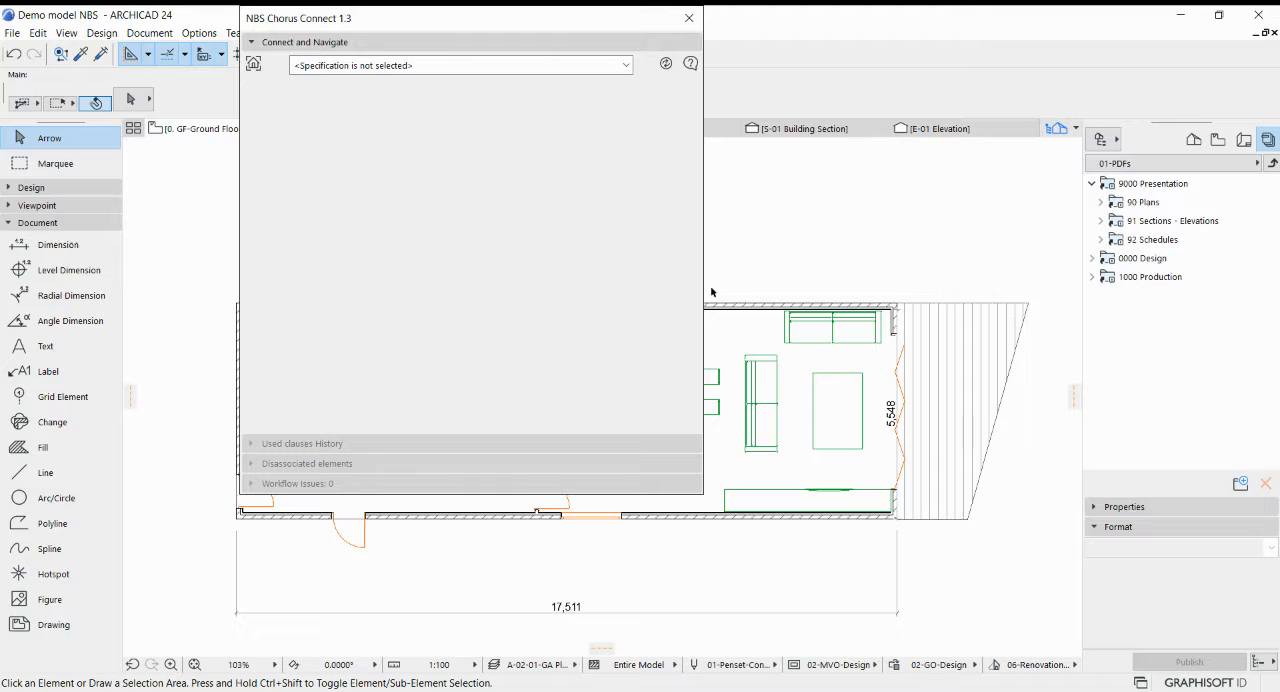
pyautogui.moveTo(658, 266)
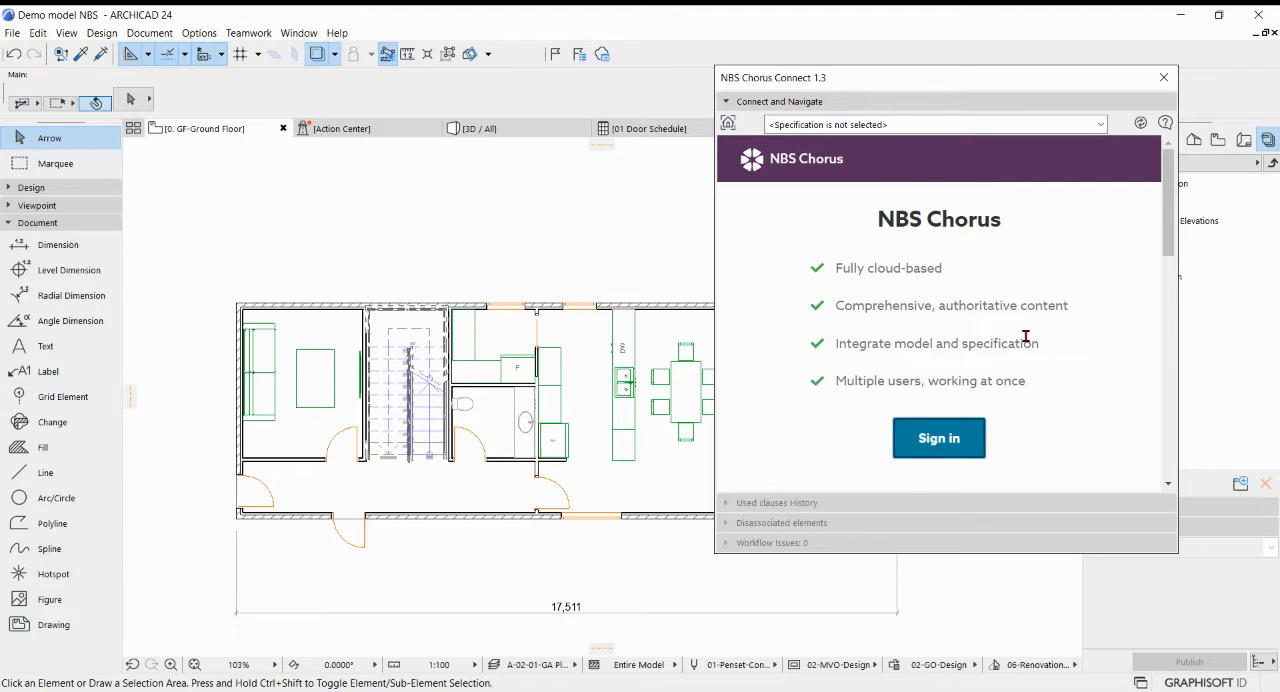
# Scroll down the NBS Chorus Connect sign-in page in the palette
pyautogui.scroll(-3)
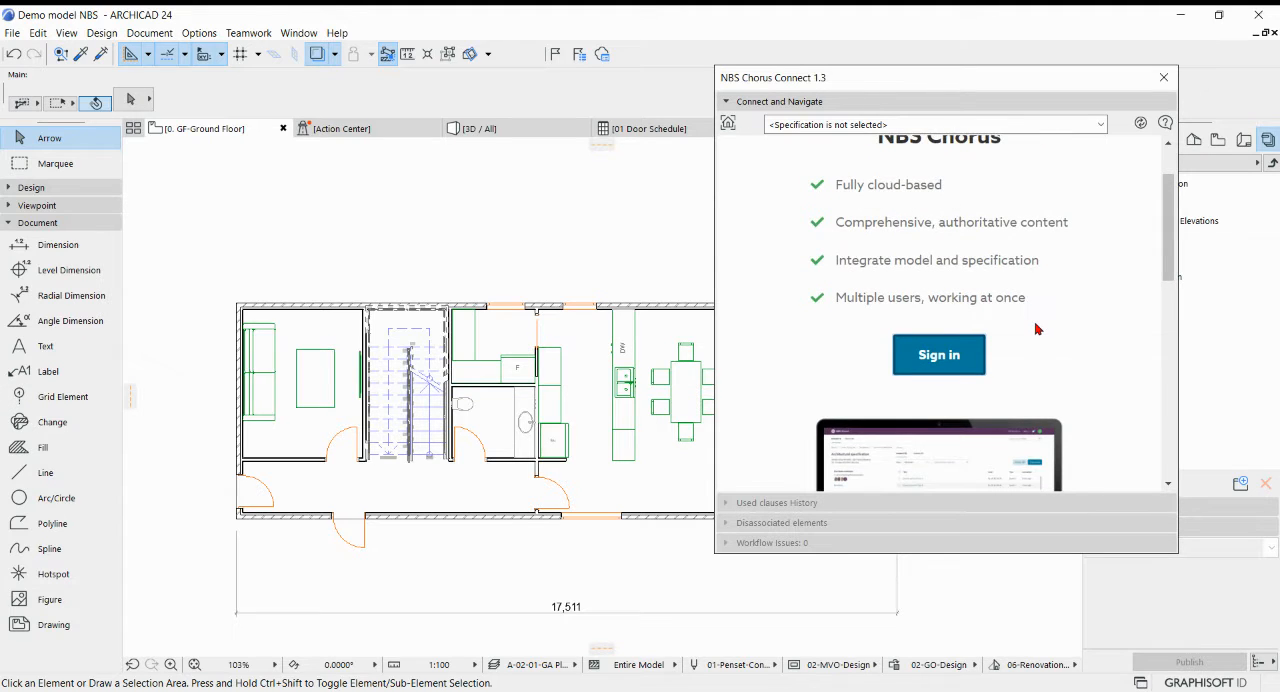
# Sign in to NBS Chorus and search My projects for 'archi'
pyautogui.click(938, 354)
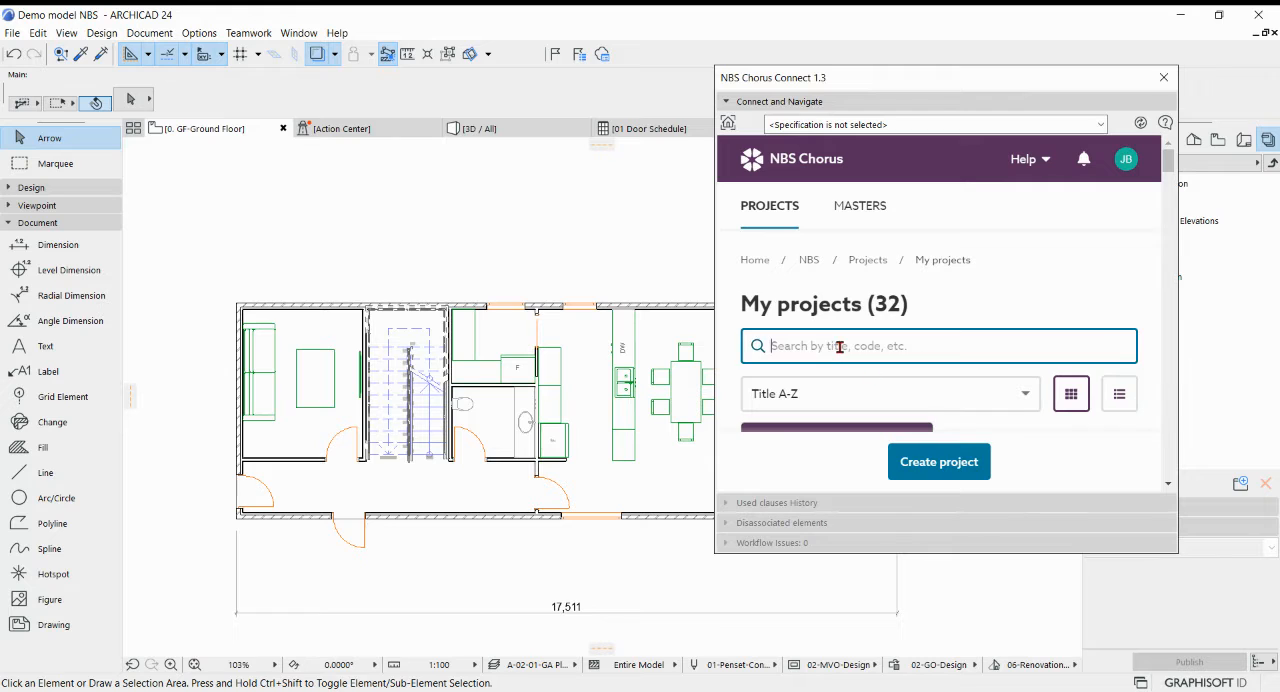
pyautogui.write('archi')
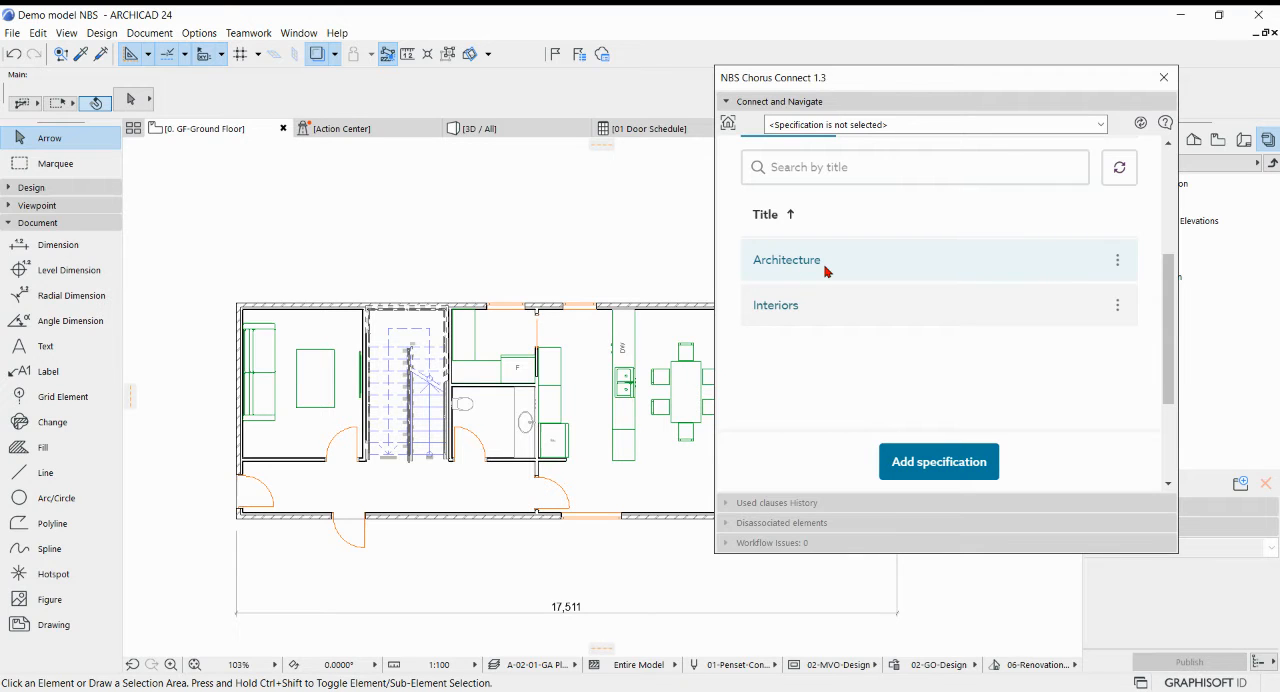
pyautogui.moveTo(1132, 274)
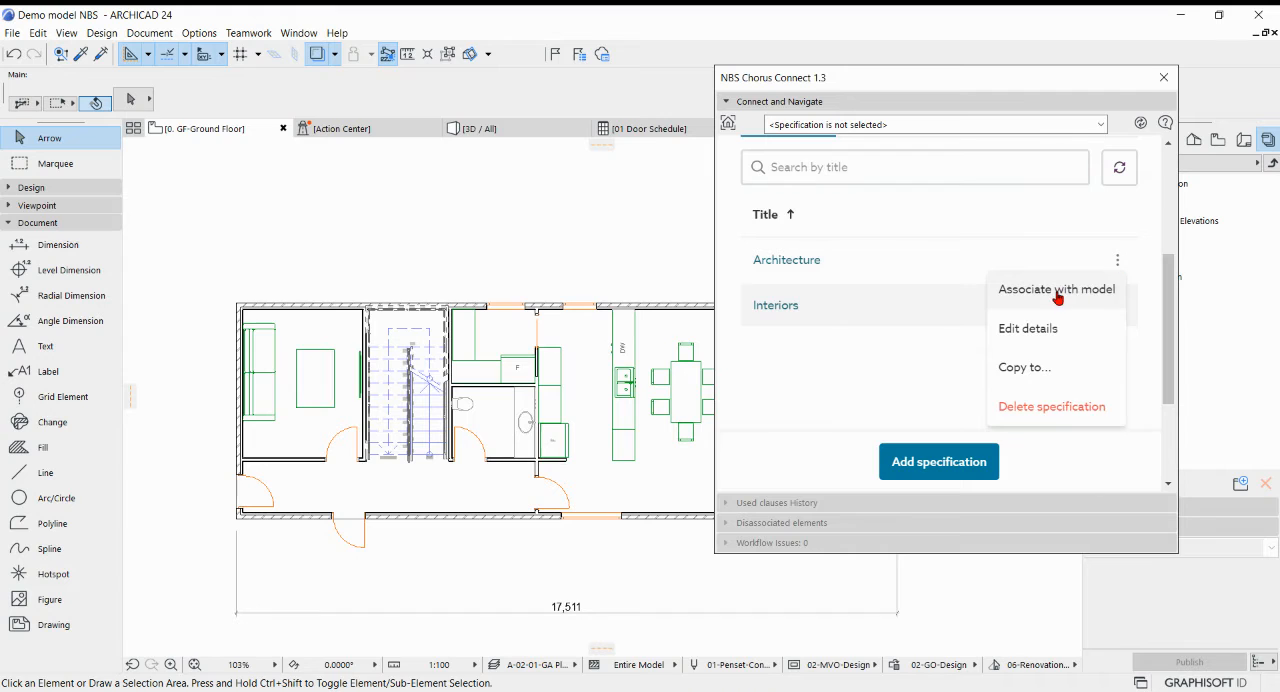
# Associate the Architecture specification with the model using Uniclass 2015 (January 2021)
pyautogui.click(1056, 288)
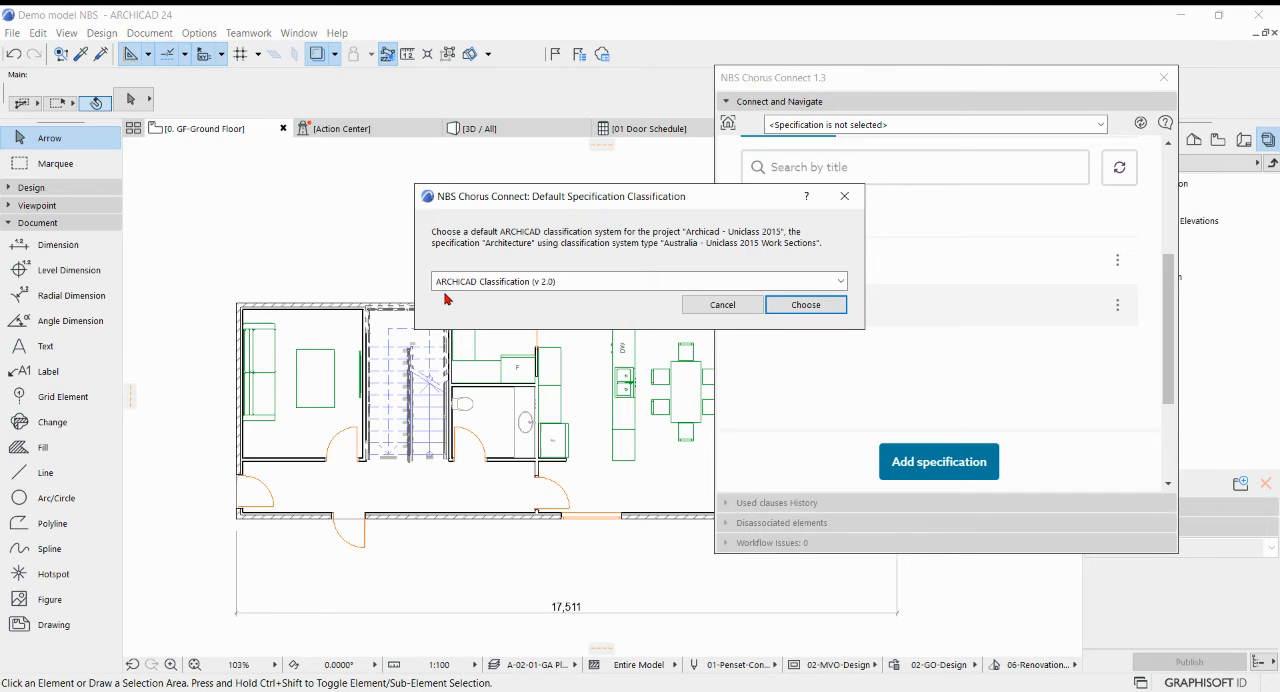
pyautogui.moveTo(524, 332)
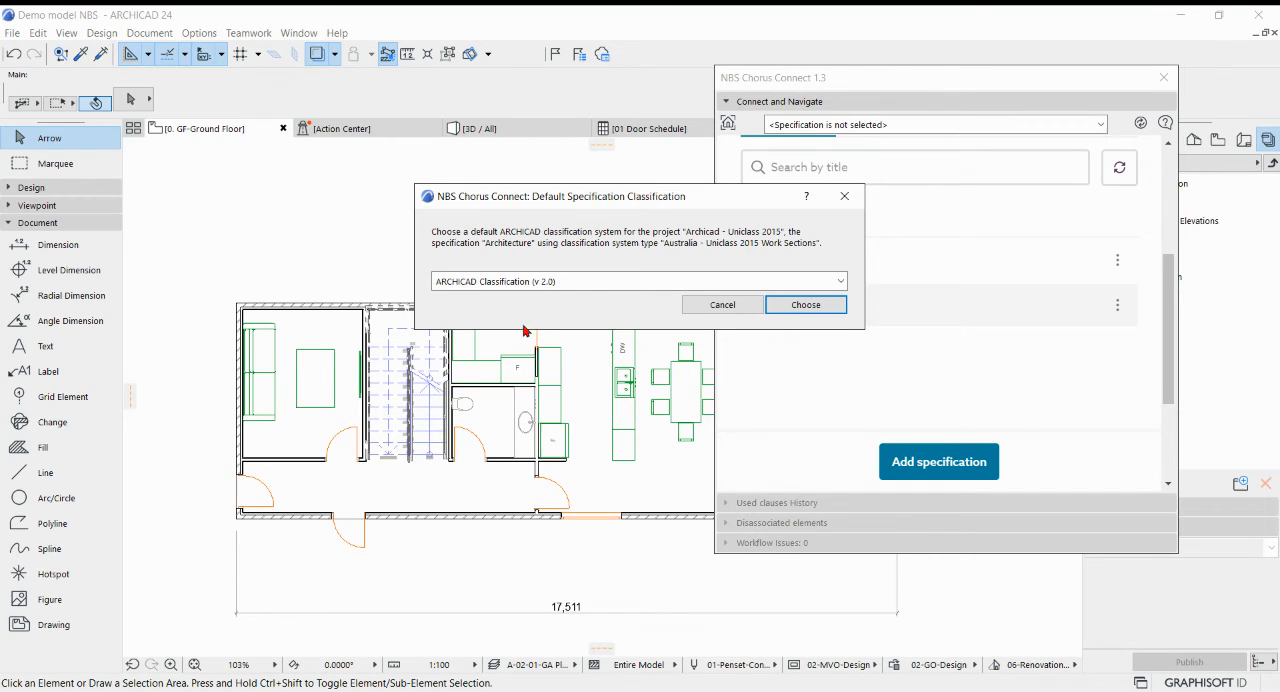
pyautogui.moveTo(586, 280)
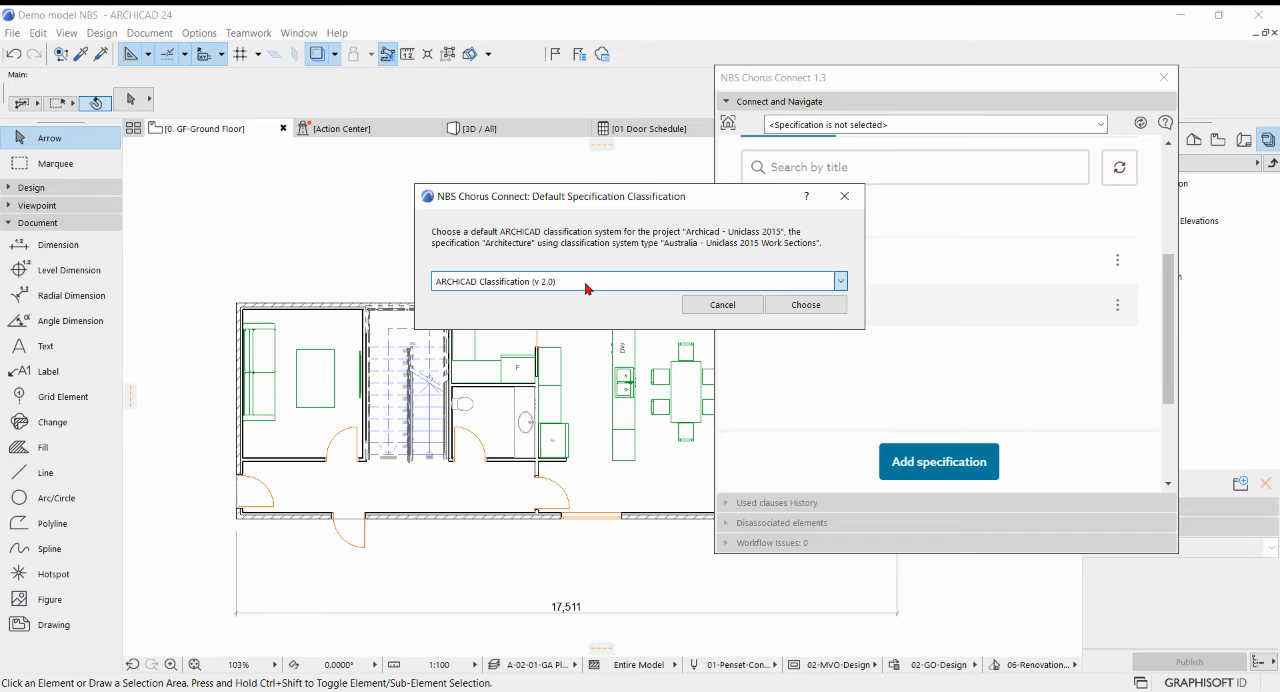
pyautogui.moveTo(586, 284)
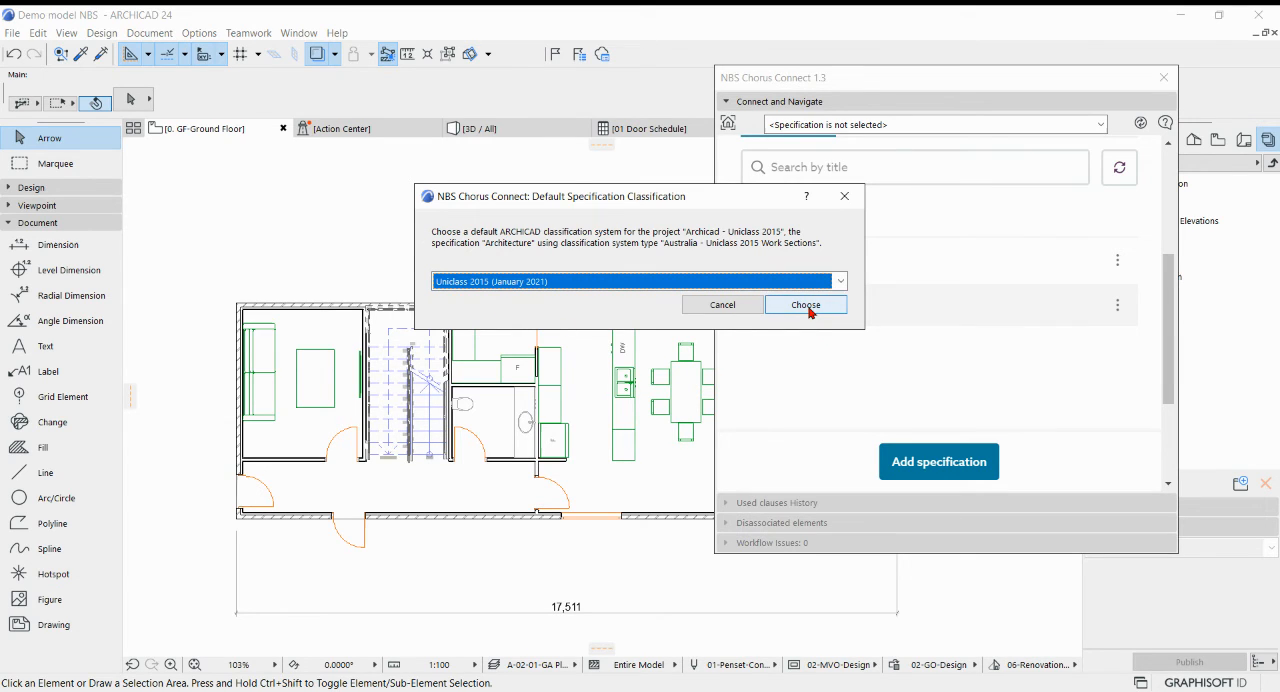
pyautogui.click(804, 304)
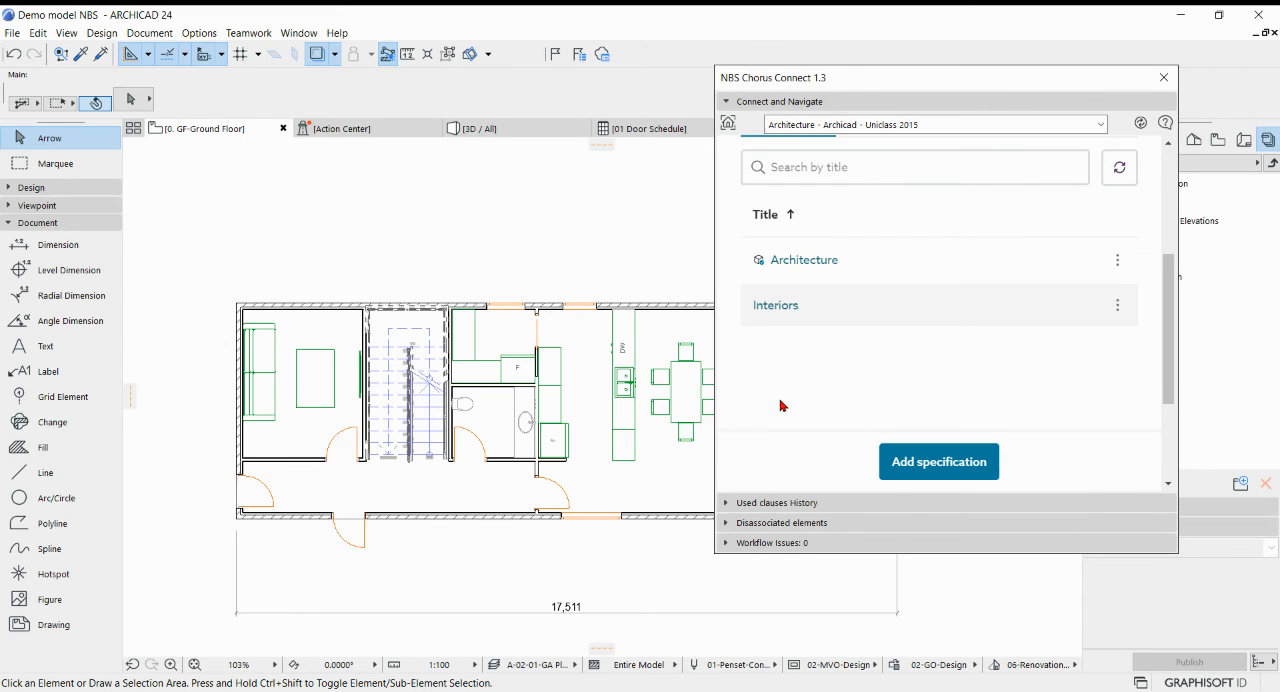
pyautogui.moveTo(764, 344)
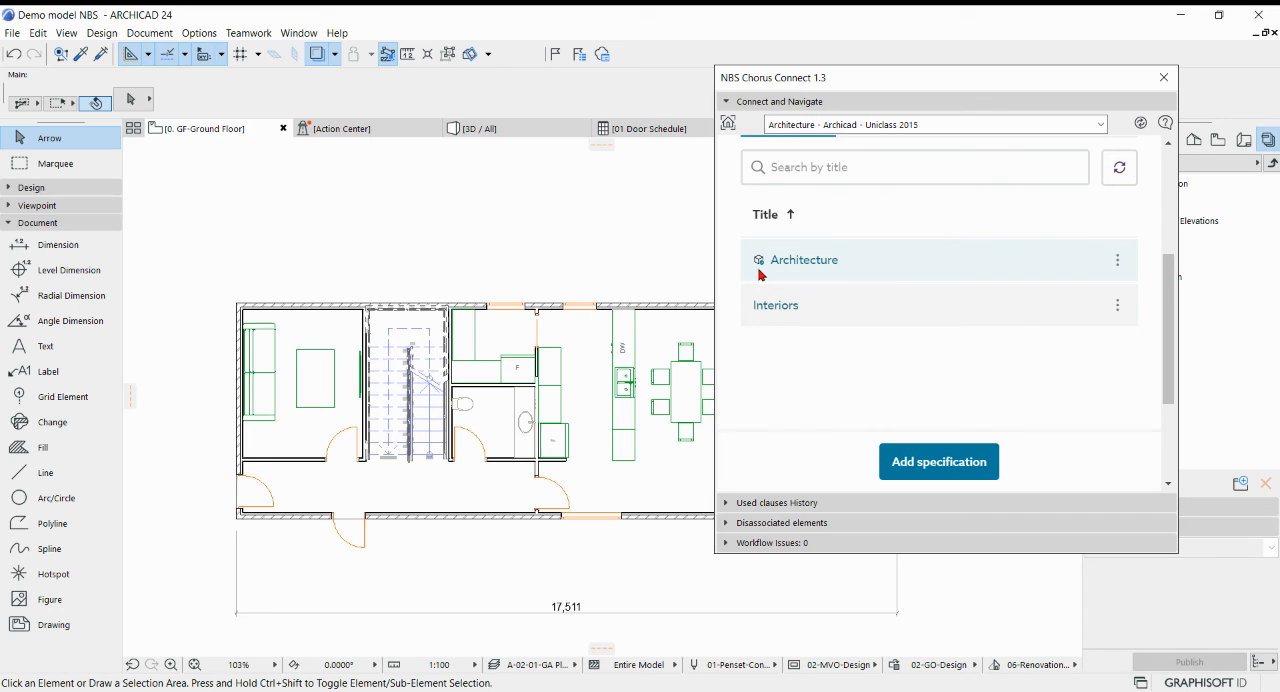
pyautogui.moveTo(766, 272)
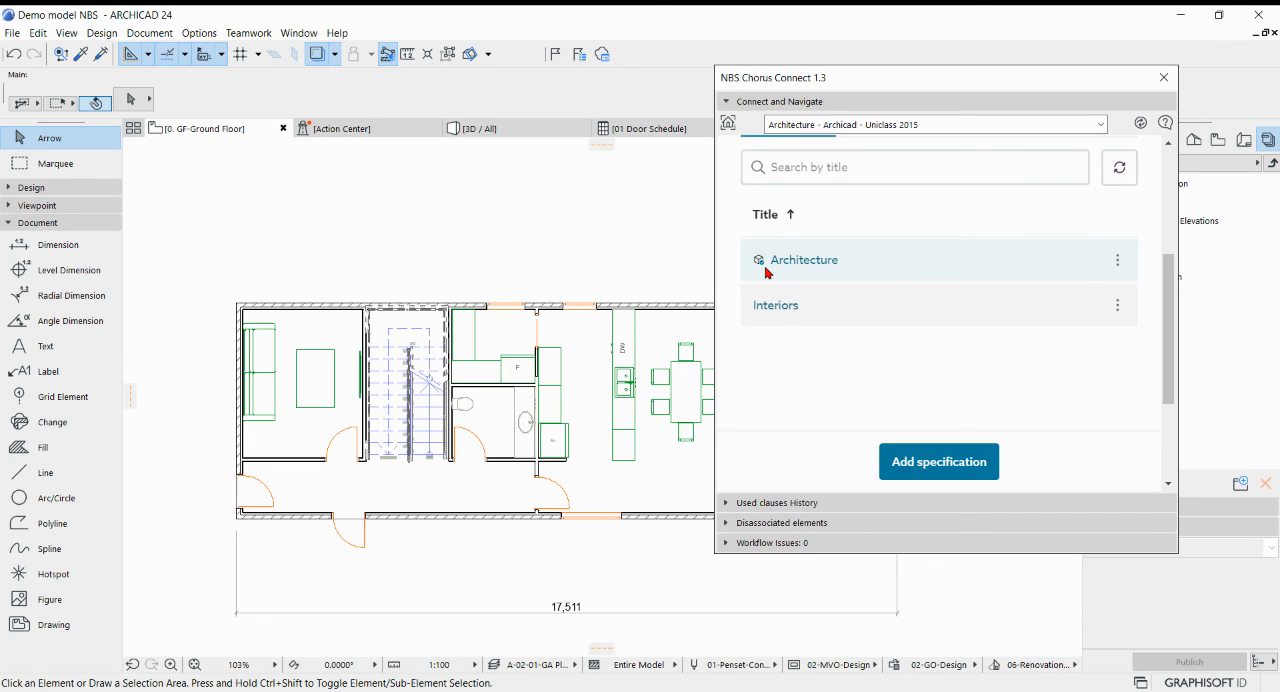
pyautogui.moveTo(808, 260)
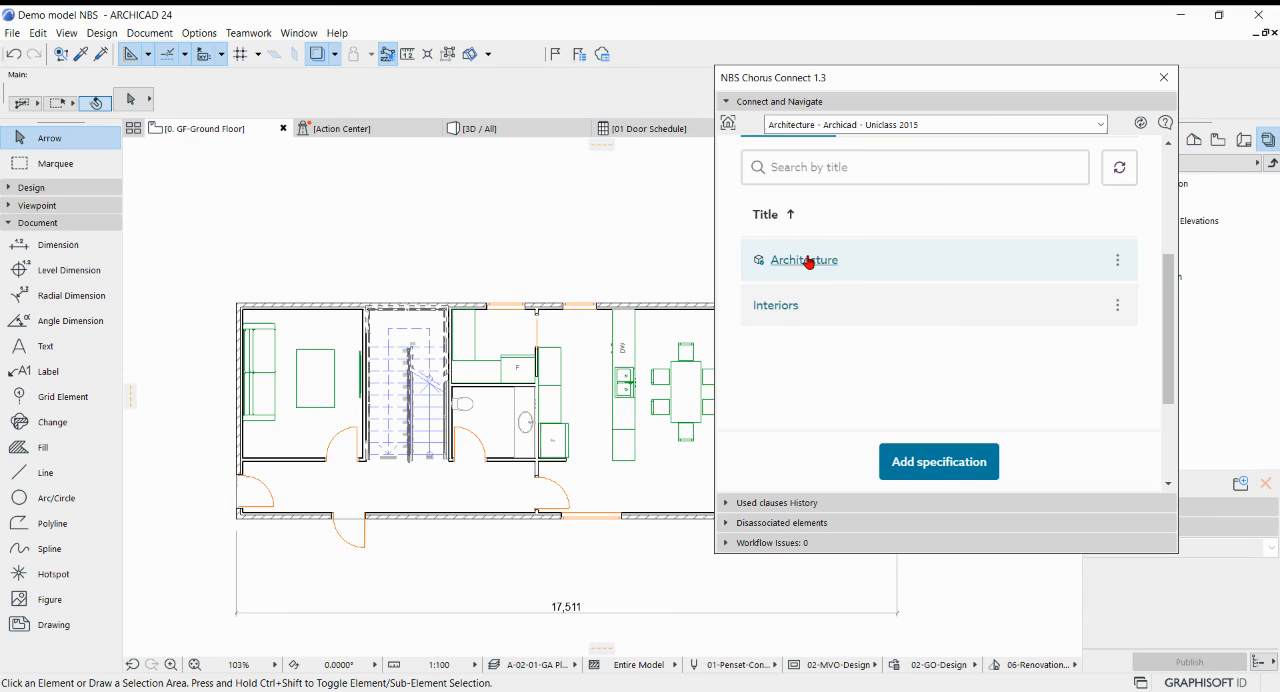
pyautogui.moveTo(808, 292)
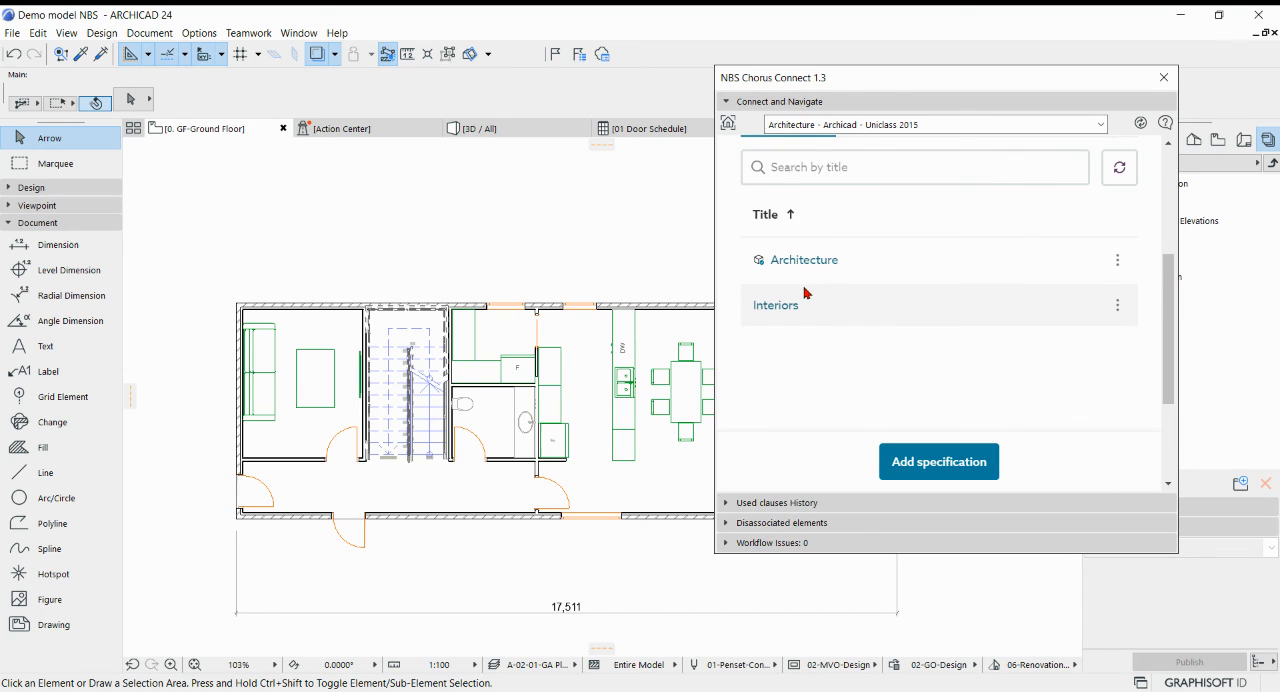